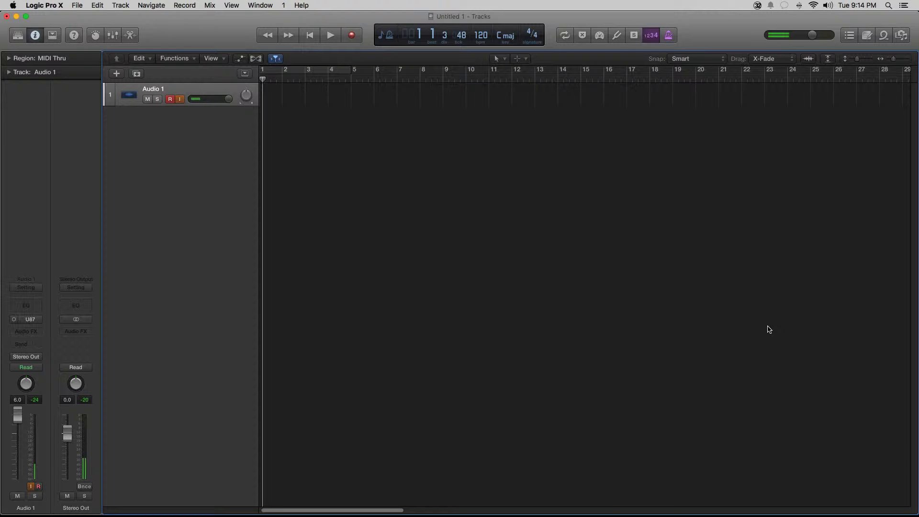
# Step: Set the tempo to 85 bpm and enable a cycle over bars 1–4
pyautogui.click(170, 99)
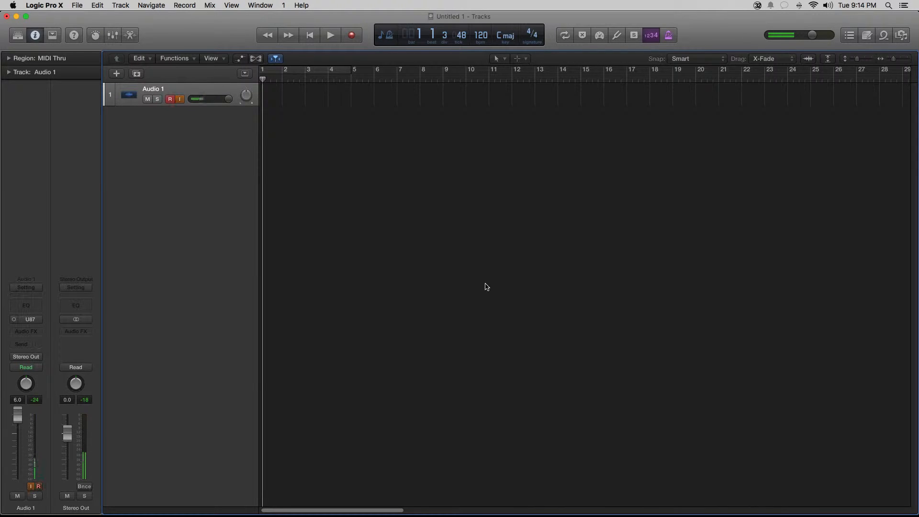
pyautogui.moveTo(469, 334)
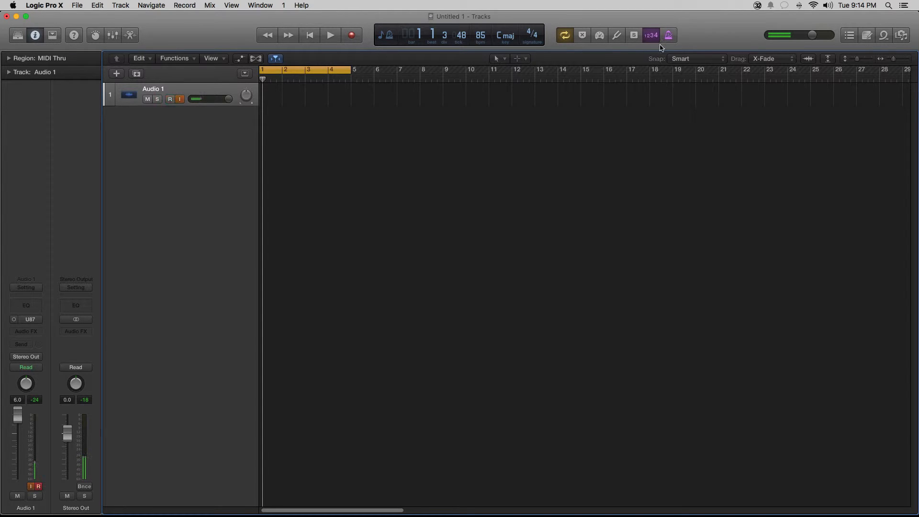
# Step: Play the empty project briefly at 85 bpm, then stop playback
pyautogui.click(667, 35)
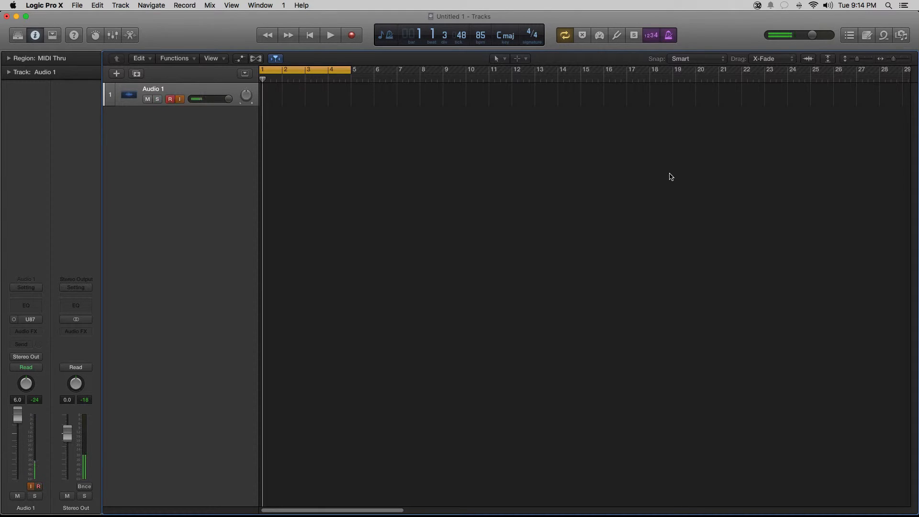
pyautogui.click(330, 35)
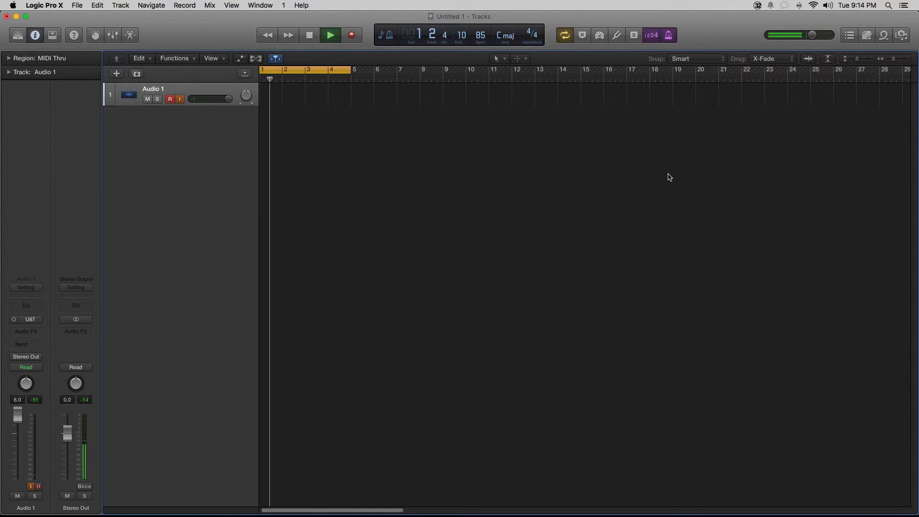
pyautogui.click(330, 35)
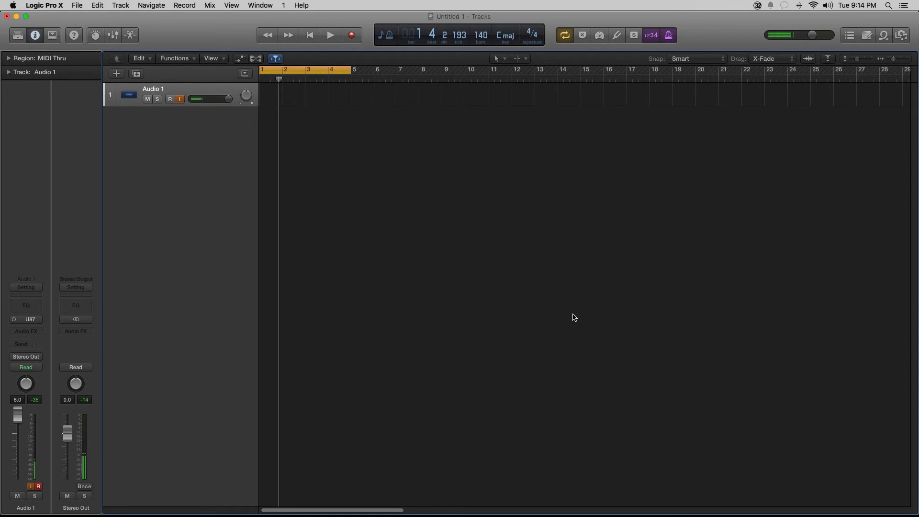
# Step: Play the project briefly at the new 140 bpm tempo, then stop near bar 2
pyautogui.click(330, 34)
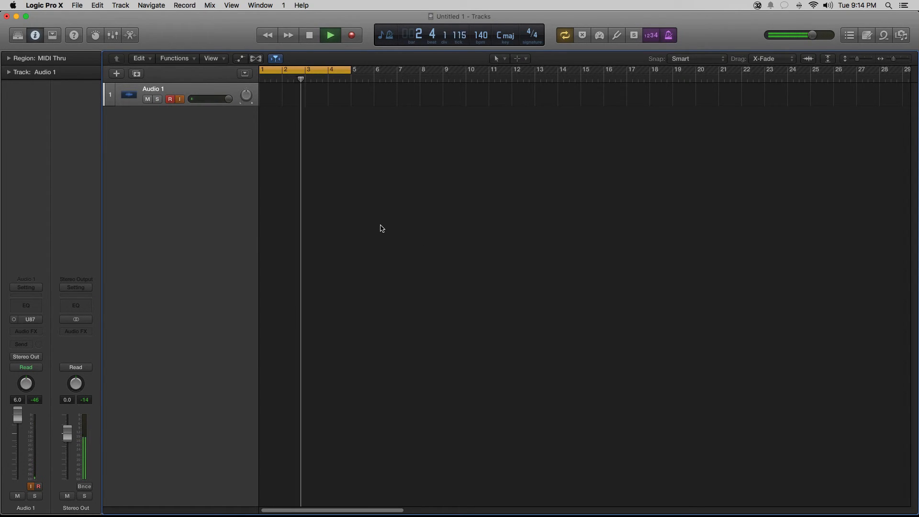
pyautogui.click(329, 35)
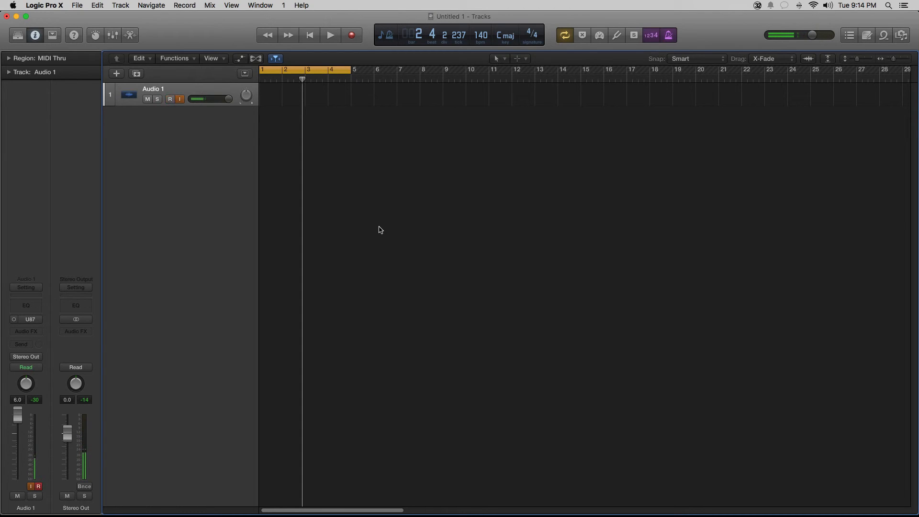
pyautogui.moveTo(468, 342)
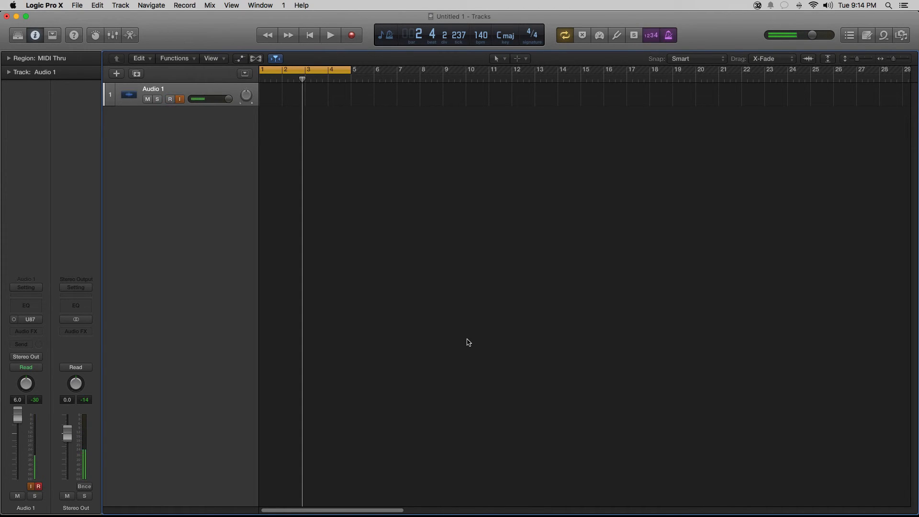